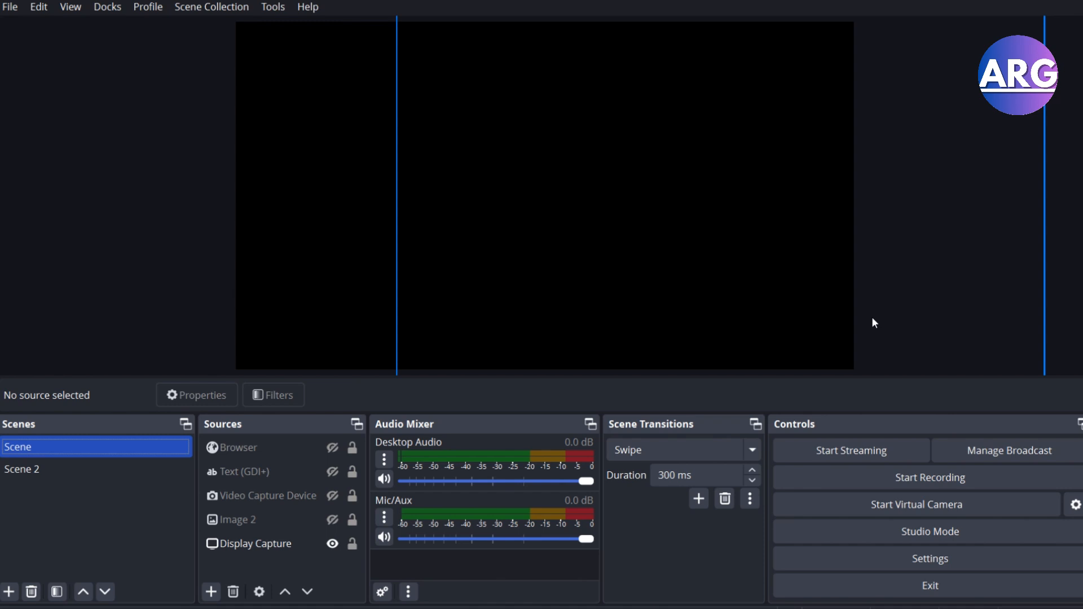
pyautogui.moveTo(868, 322)
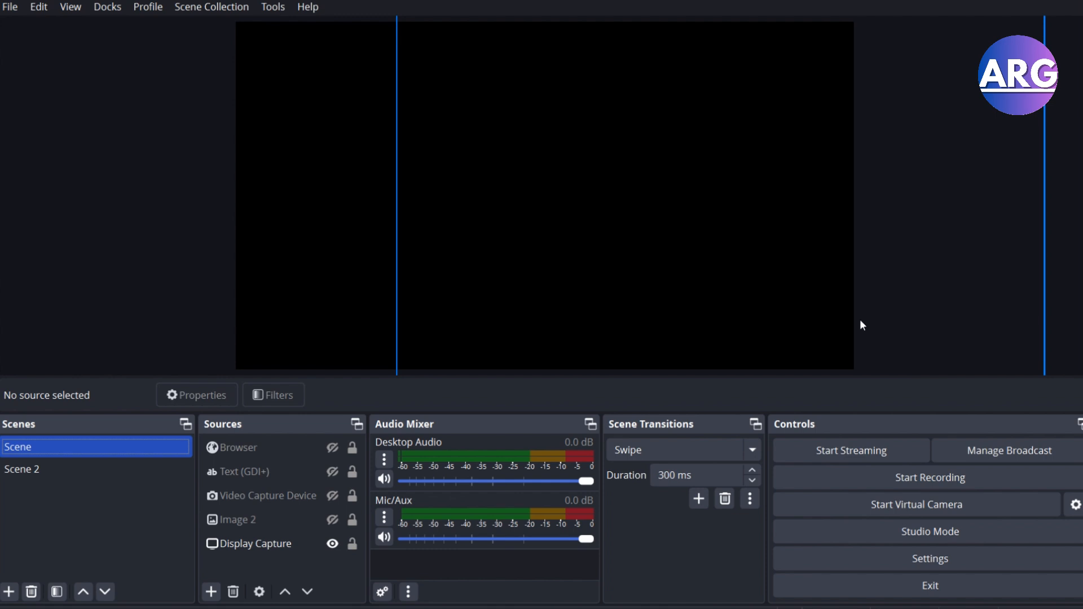
pyautogui.moveTo(857, 332)
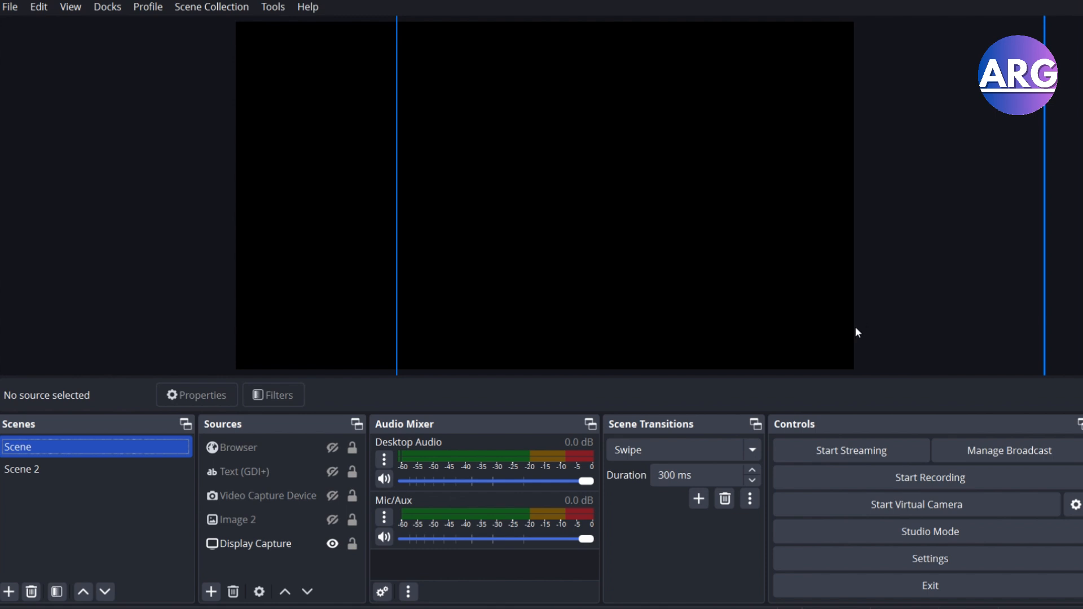
pyautogui.moveTo(930, 561)
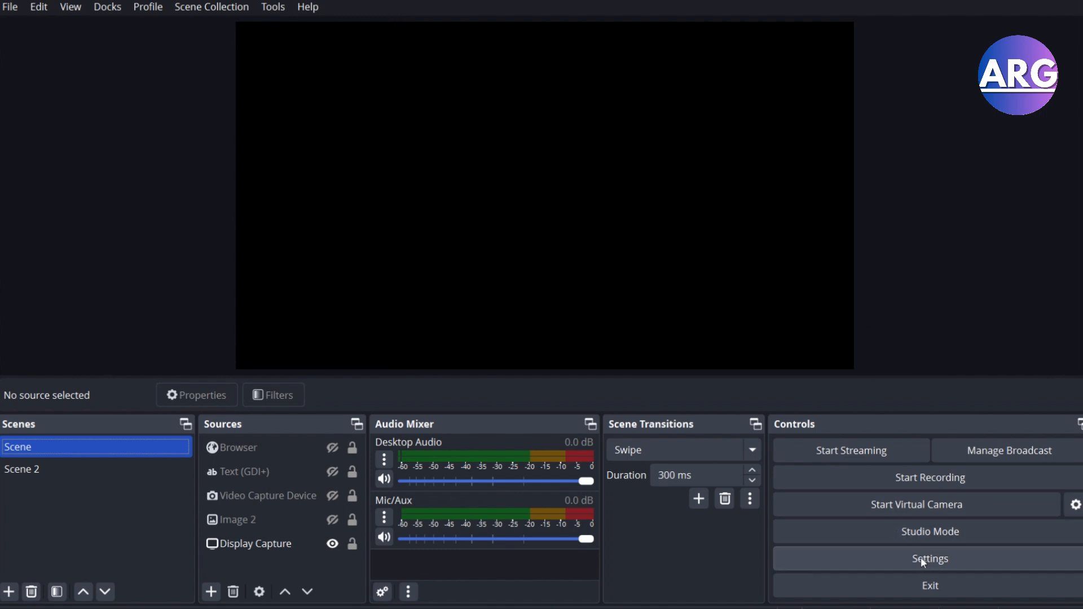
# Bring up the OBS Settings window on the General page and look through its options
pyautogui.click(930, 558)
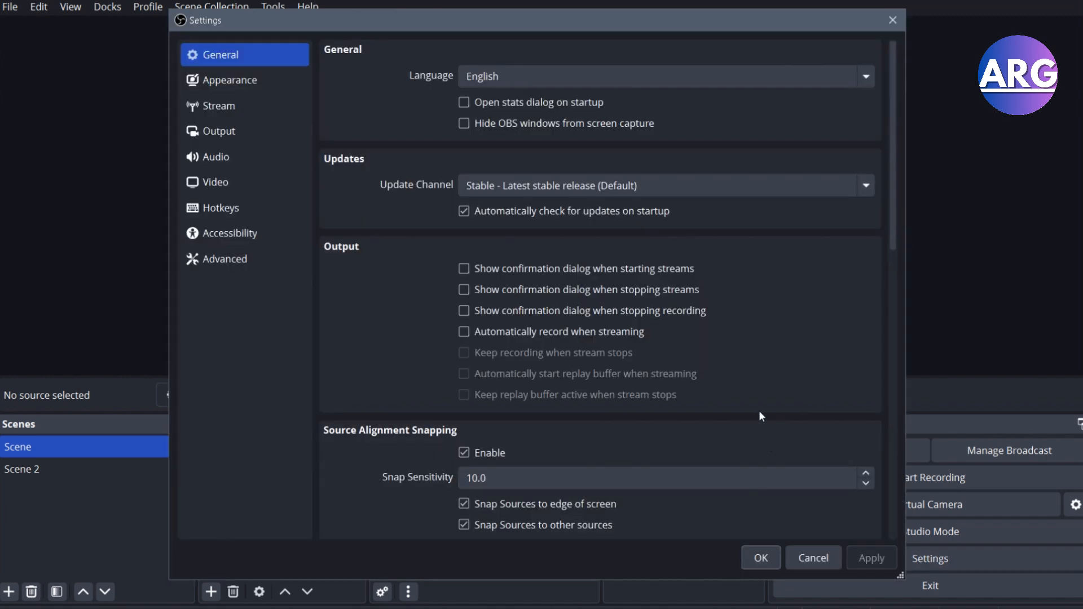
pyautogui.moveTo(706, 237)
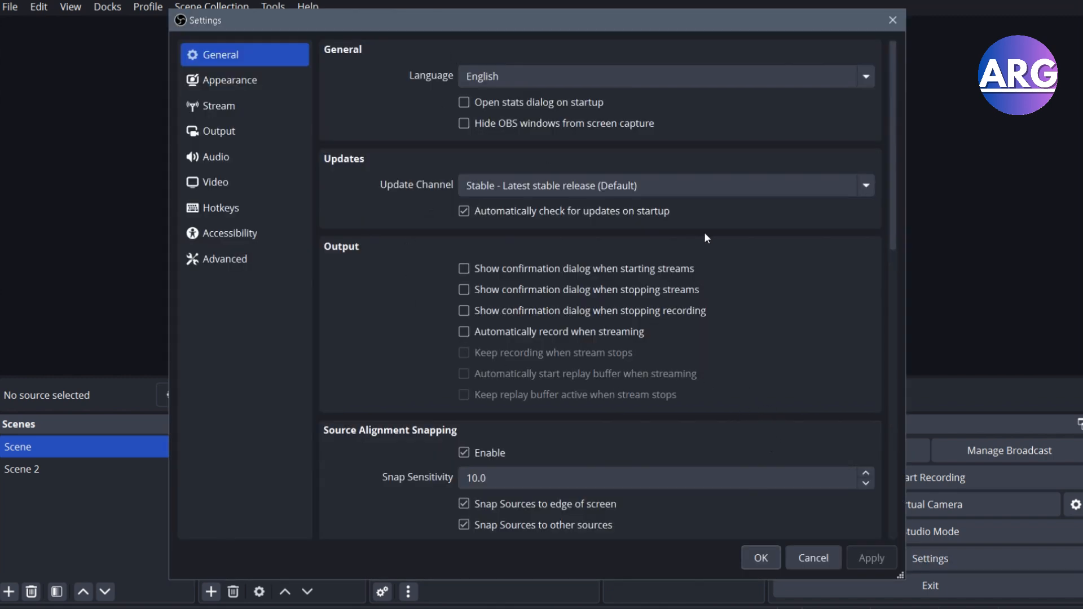
pyautogui.scroll(-3)
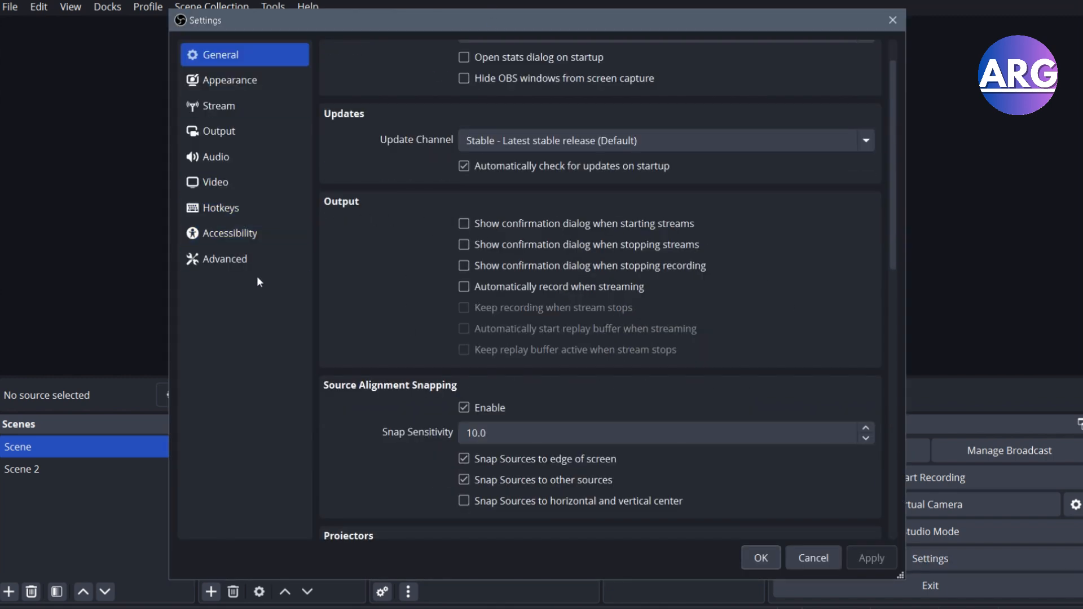
# Show the Advanced page scrolled to Stream Delay (enabled, 1 s) and Automatically Reconnect (1 s retry)
pyautogui.click(225, 259)
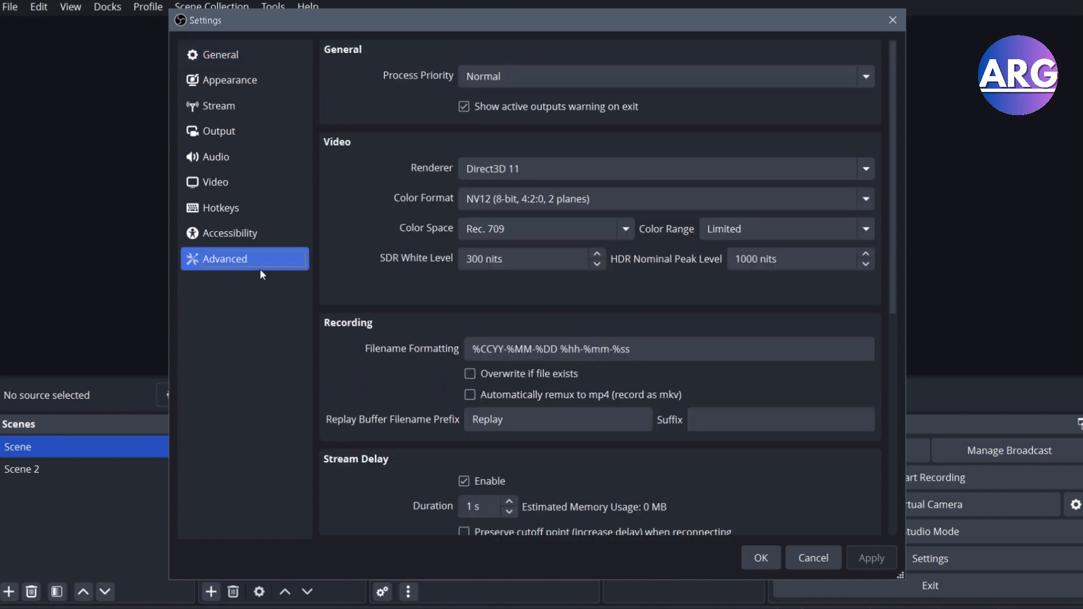
pyautogui.scroll(-3)
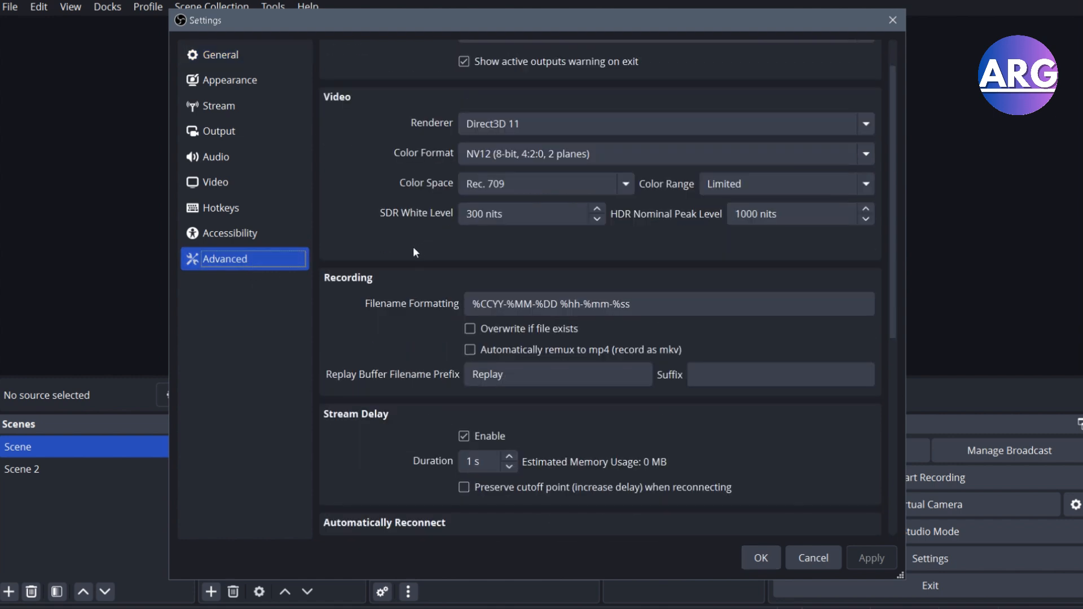
pyautogui.scroll(-3)
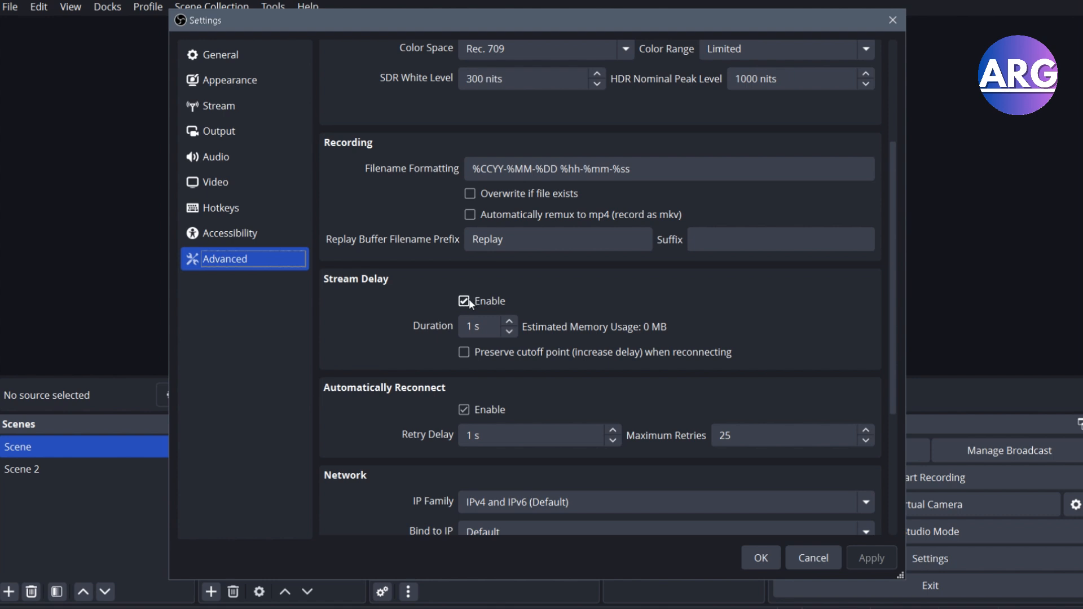
pyautogui.moveTo(444, 345)
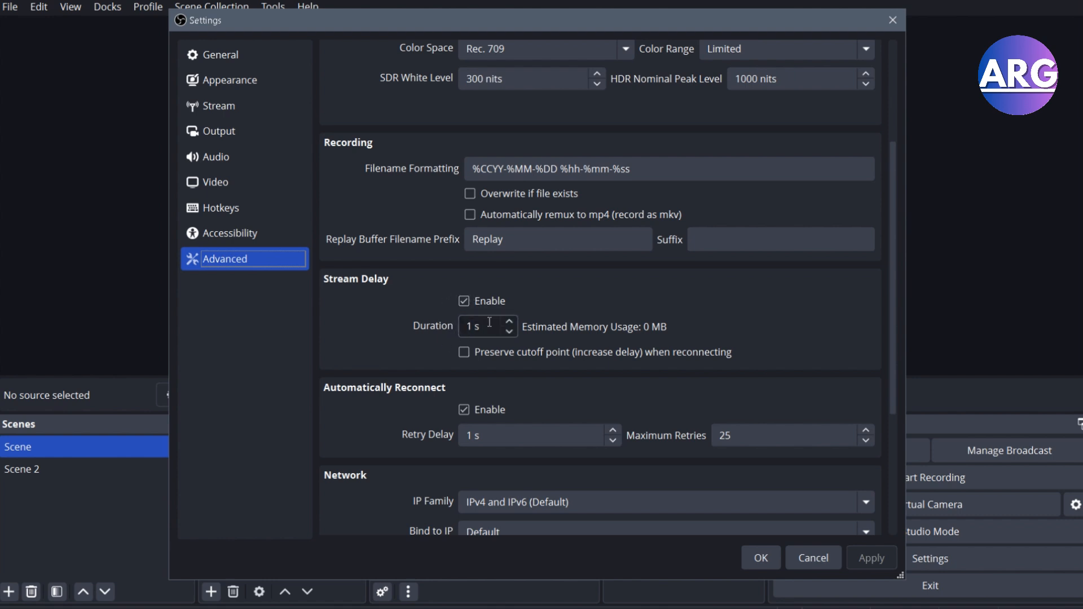
pyautogui.moveTo(596, 318)
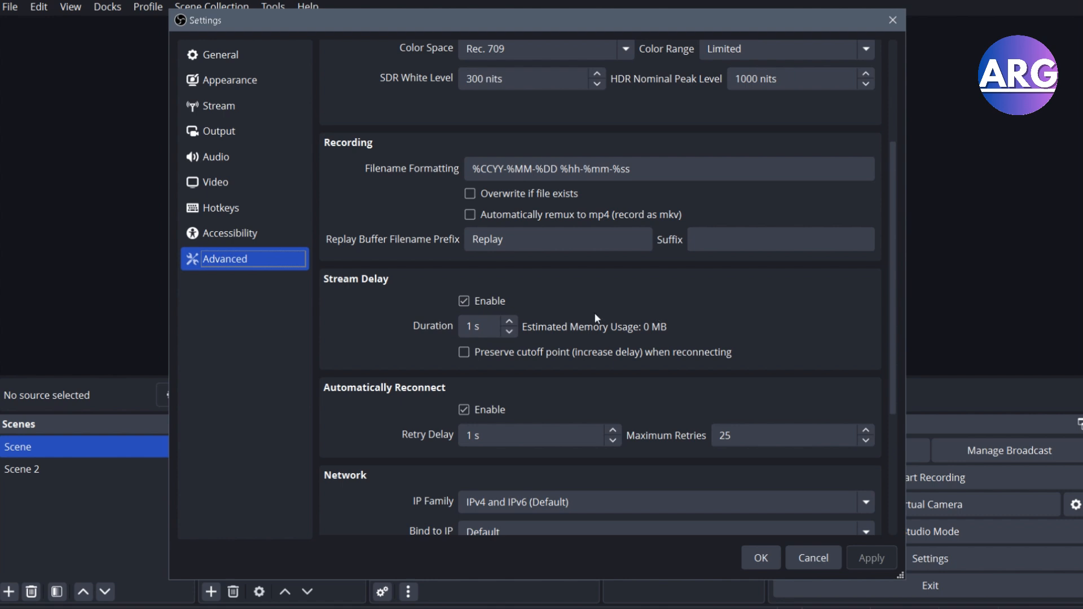
pyautogui.scroll(-3)
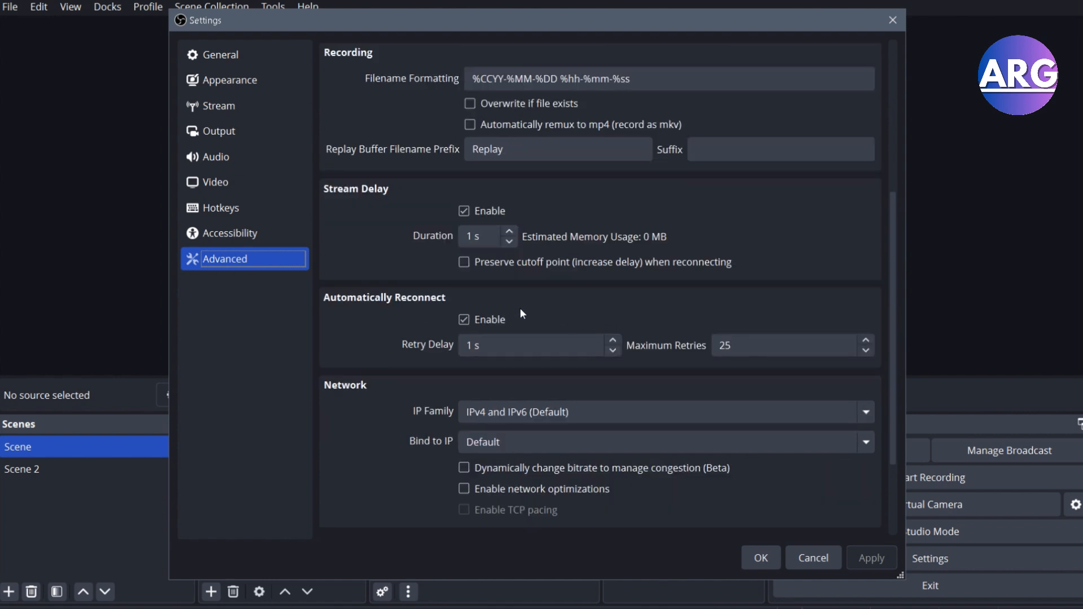
pyautogui.moveTo(463, 311)
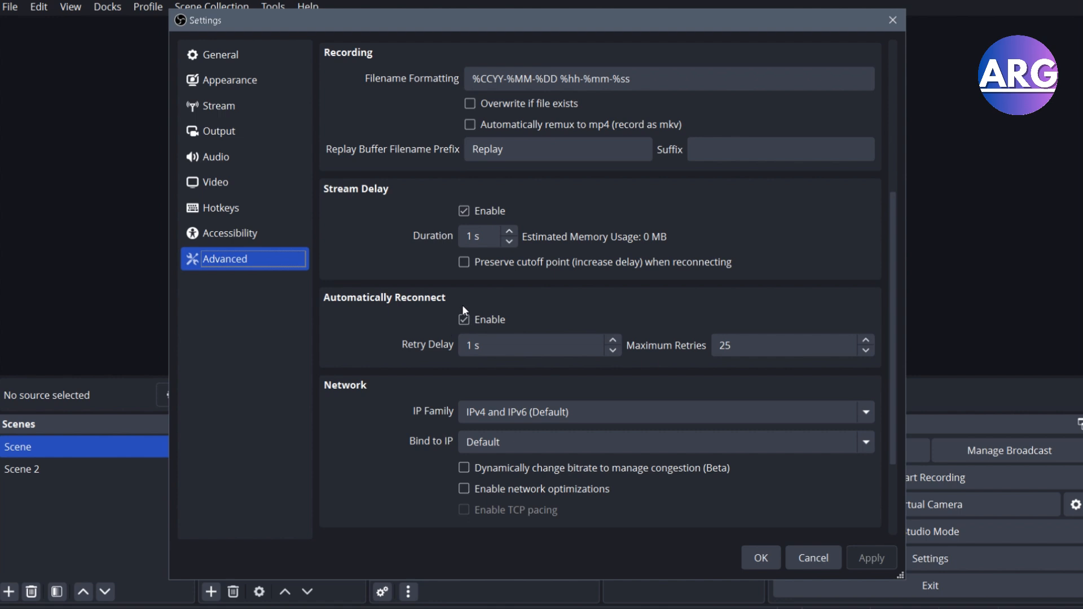
pyautogui.click(464, 318)
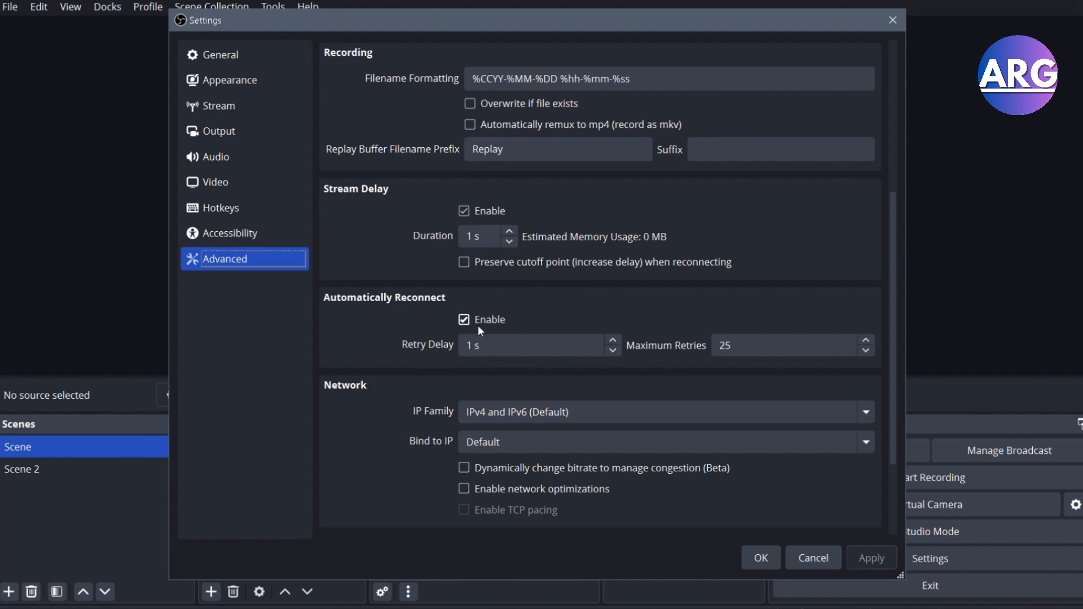
pyautogui.click(532, 345)
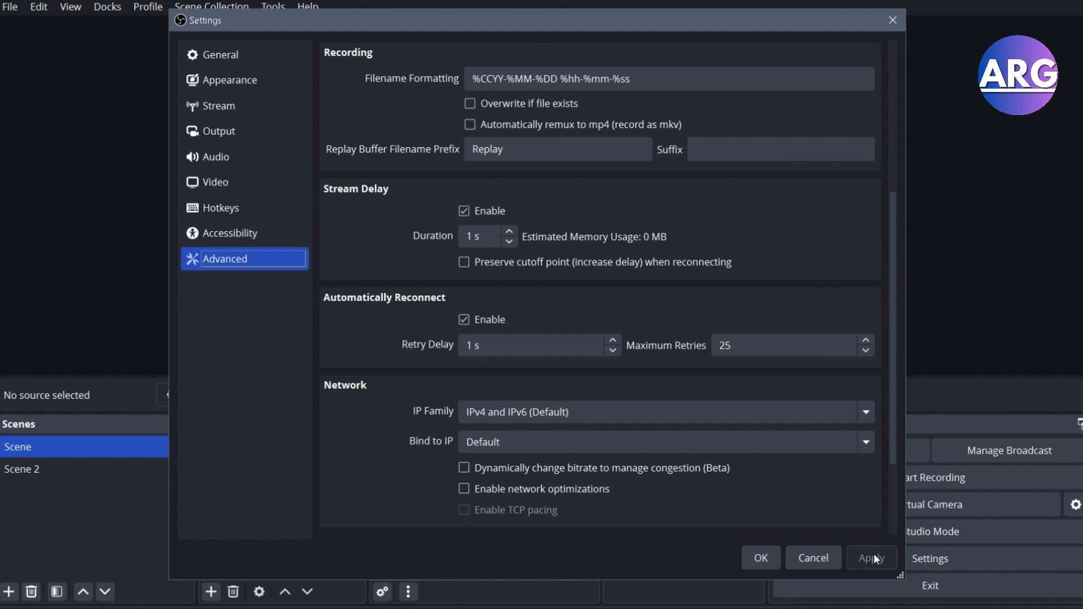
pyautogui.moveTo(221, 181)
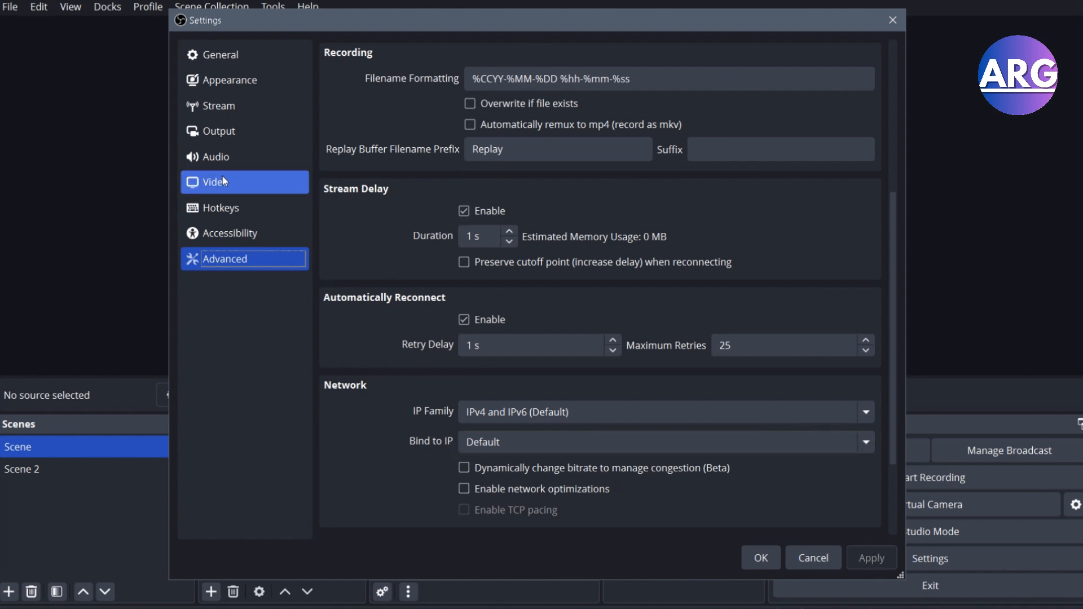
# On the Video page, set the Output (Scaled) Resolution to 1920x1080, matching the base resolution
pyautogui.click(215, 182)
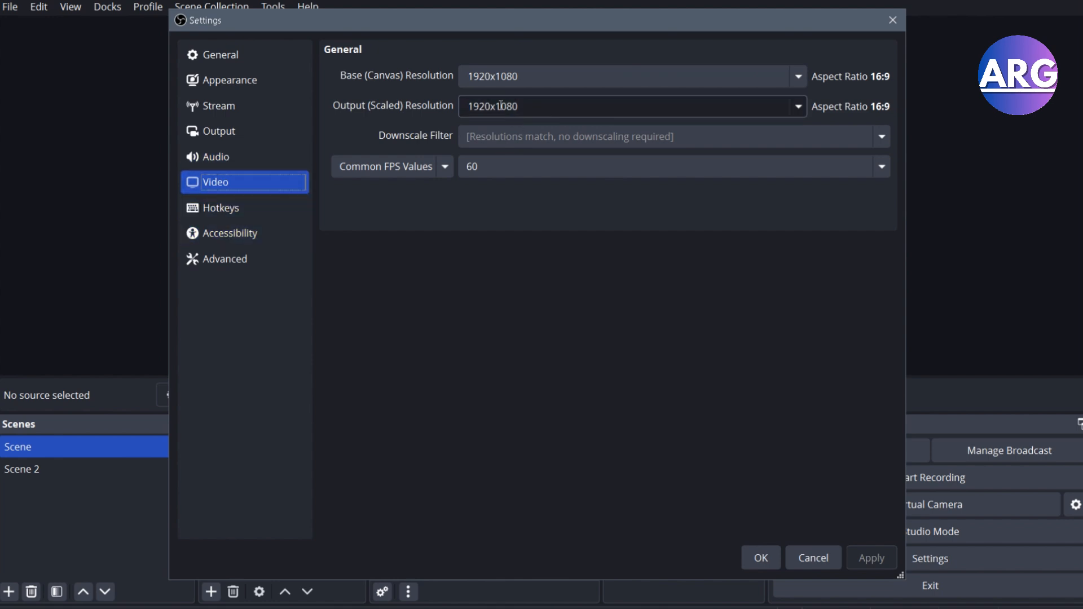
pyautogui.click(798, 106)
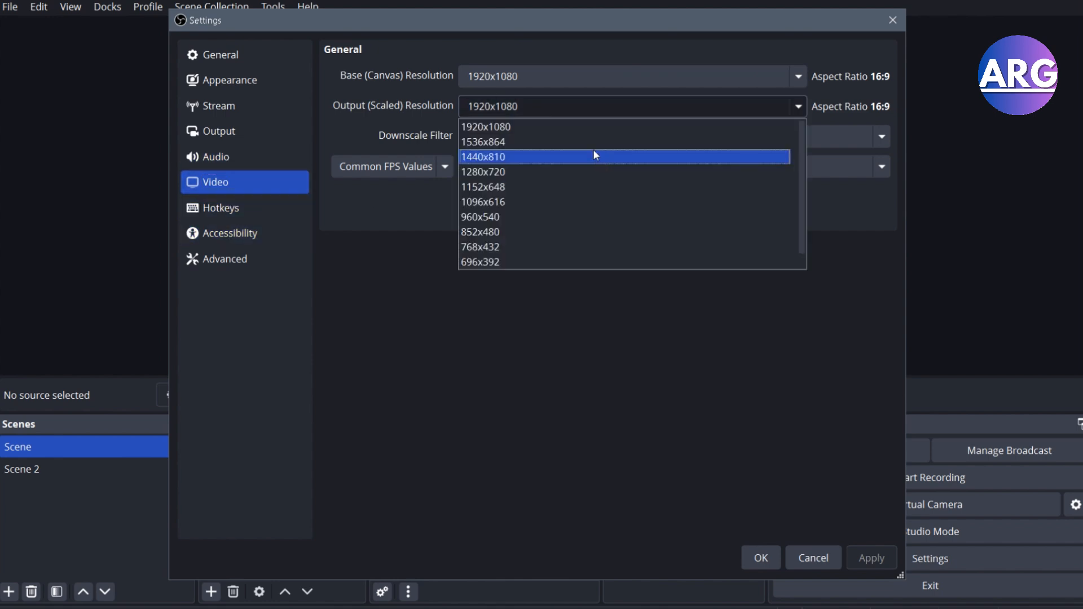
pyautogui.moveTo(302, 138)
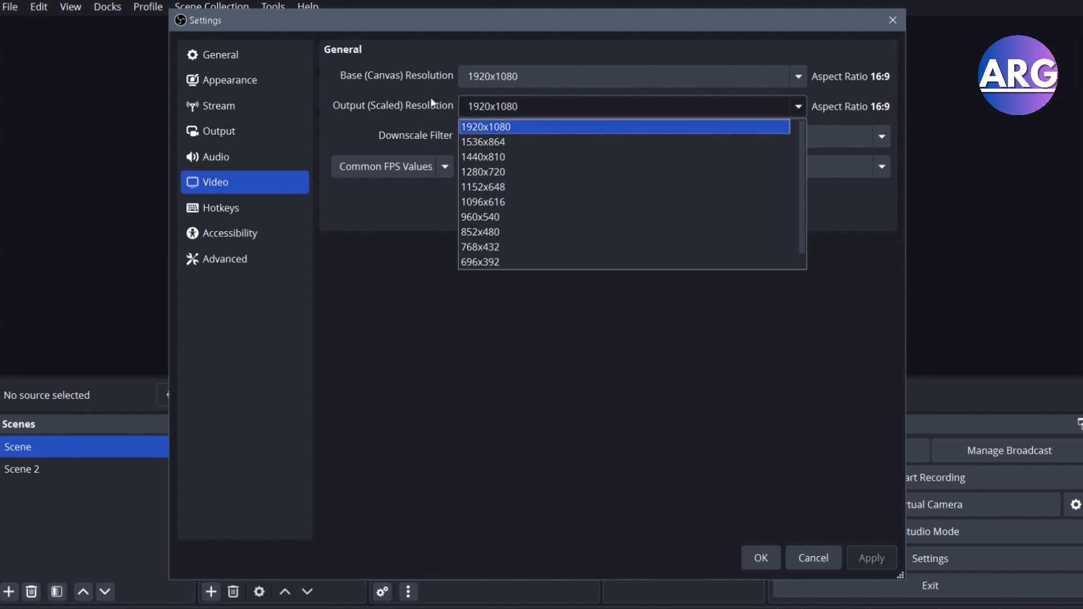
pyautogui.moveTo(537, 129)
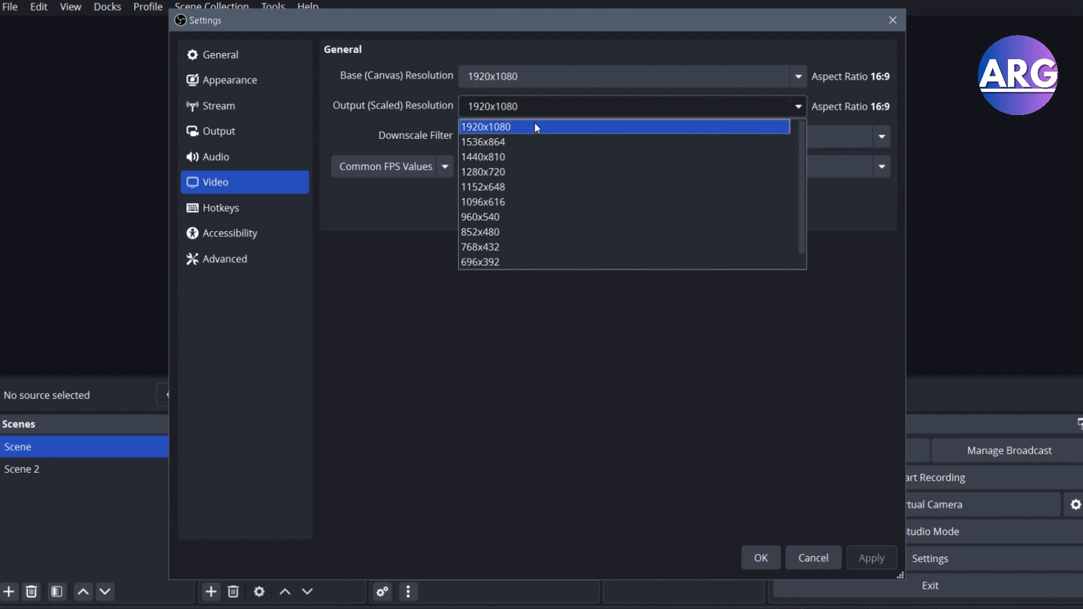
pyautogui.moveTo(496, 114)
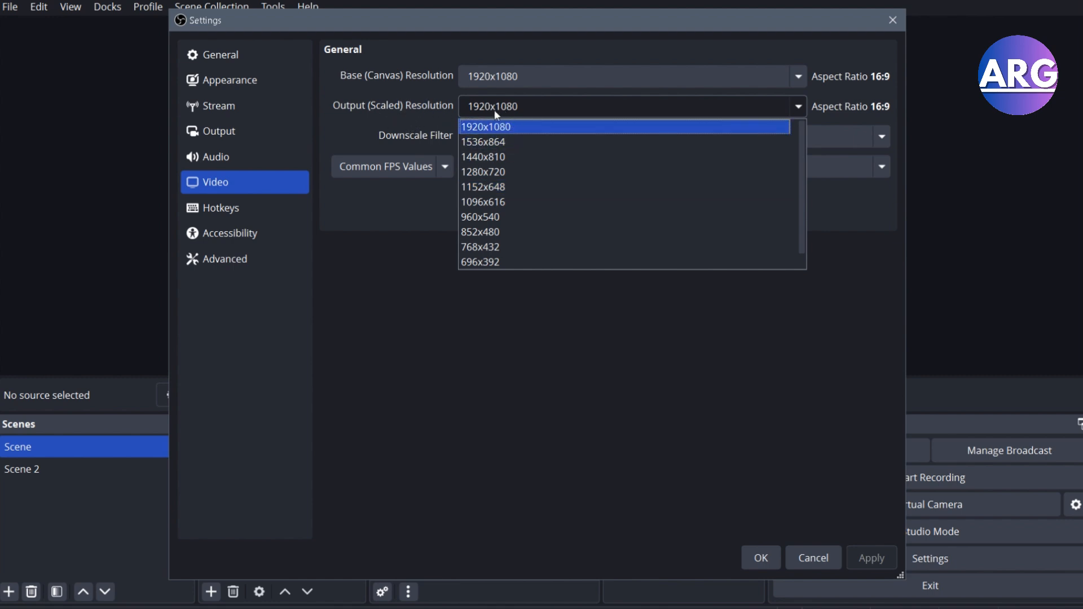
pyautogui.moveTo(508, 135)
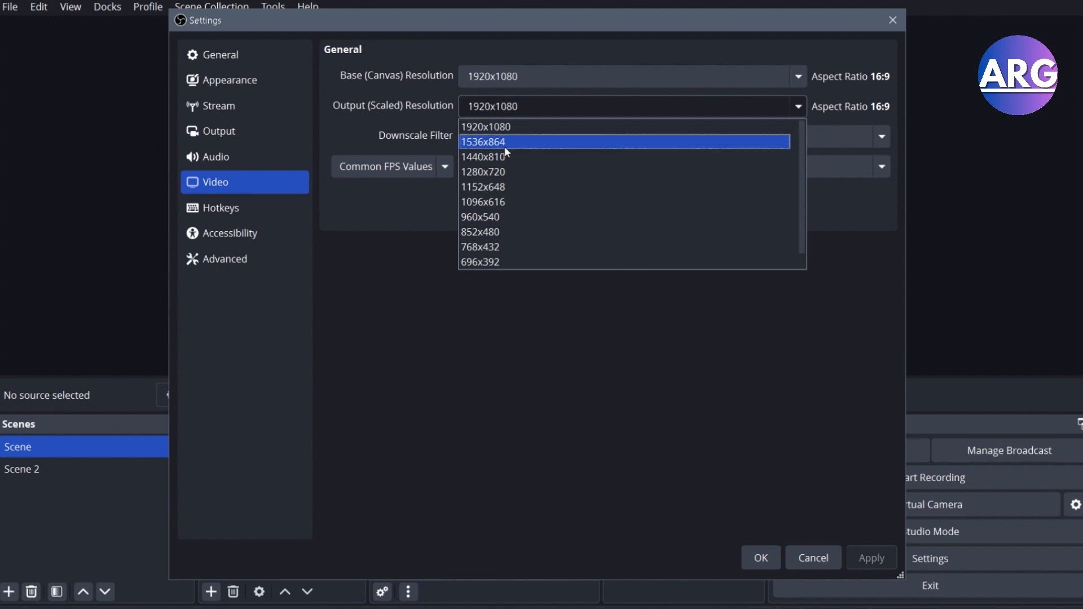
pyautogui.moveTo(483, 141)
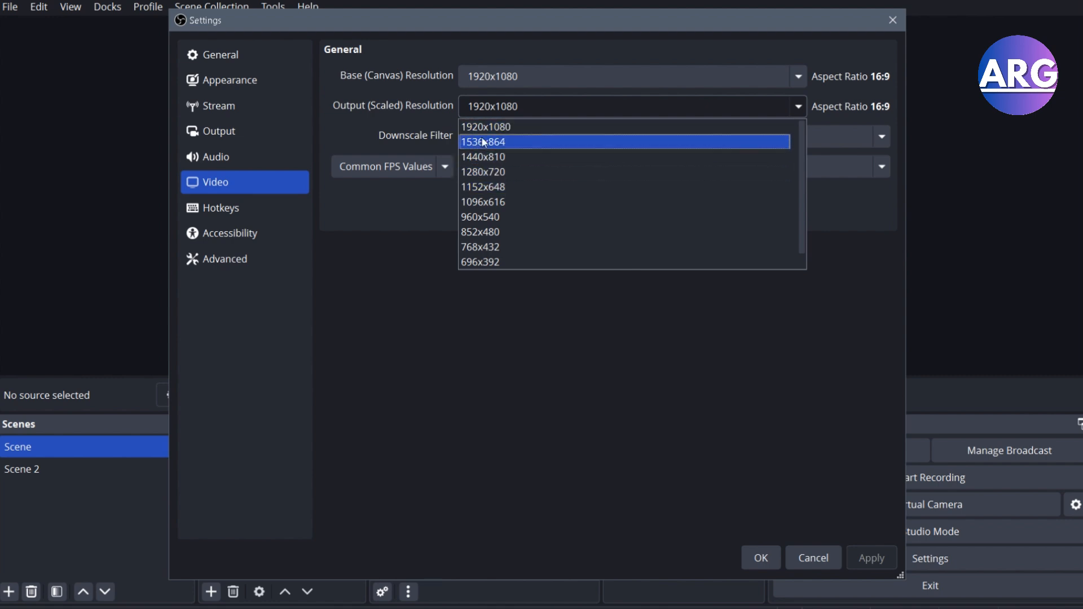
pyautogui.moveTo(513, 143)
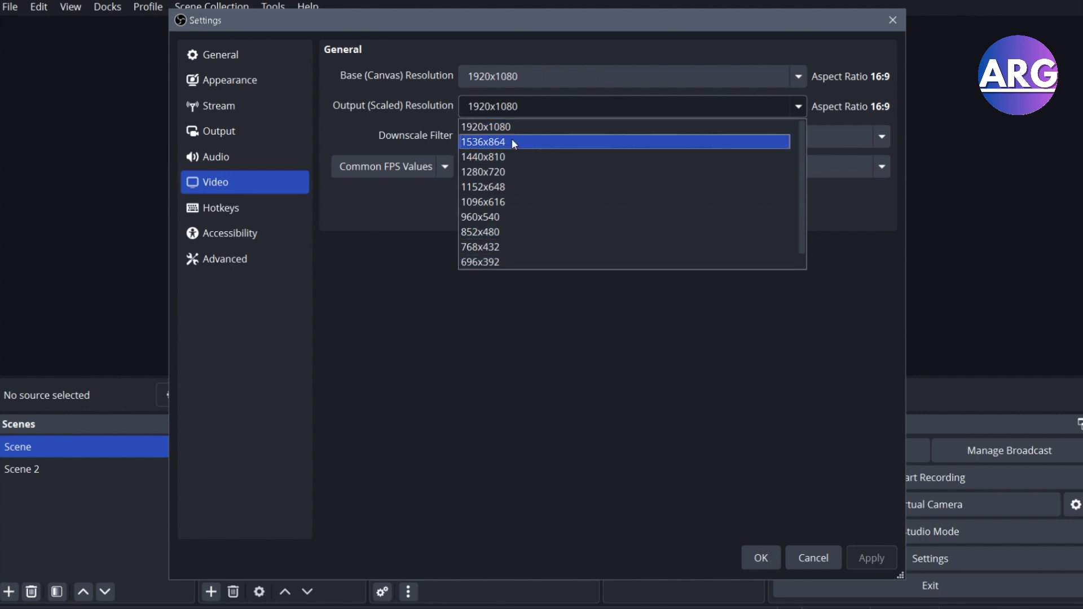
pyautogui.moveTo(546, 187)
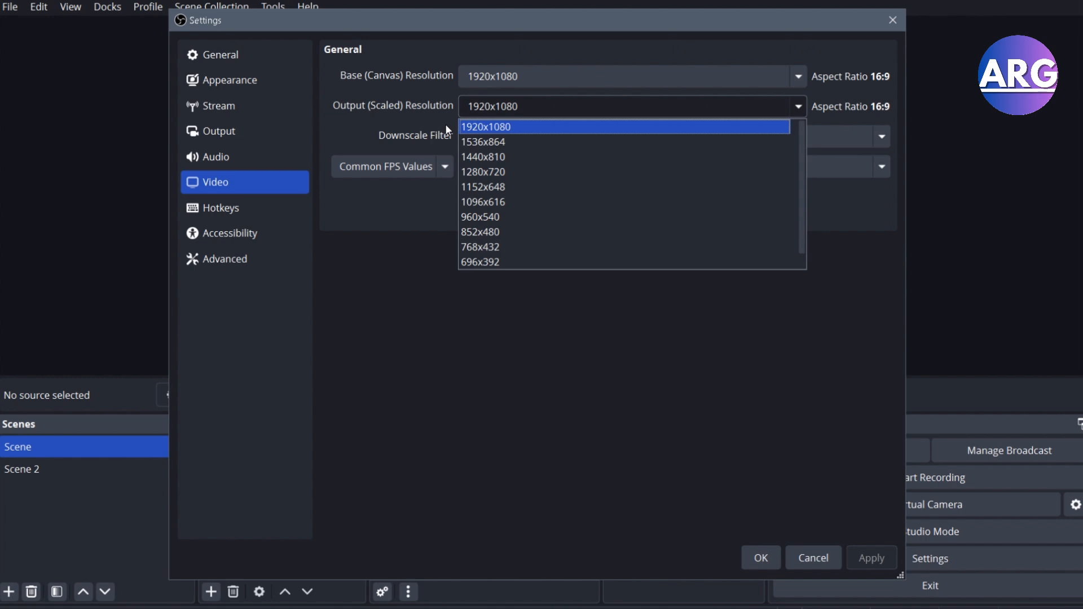
pyautogui.moveTo(753, 142)
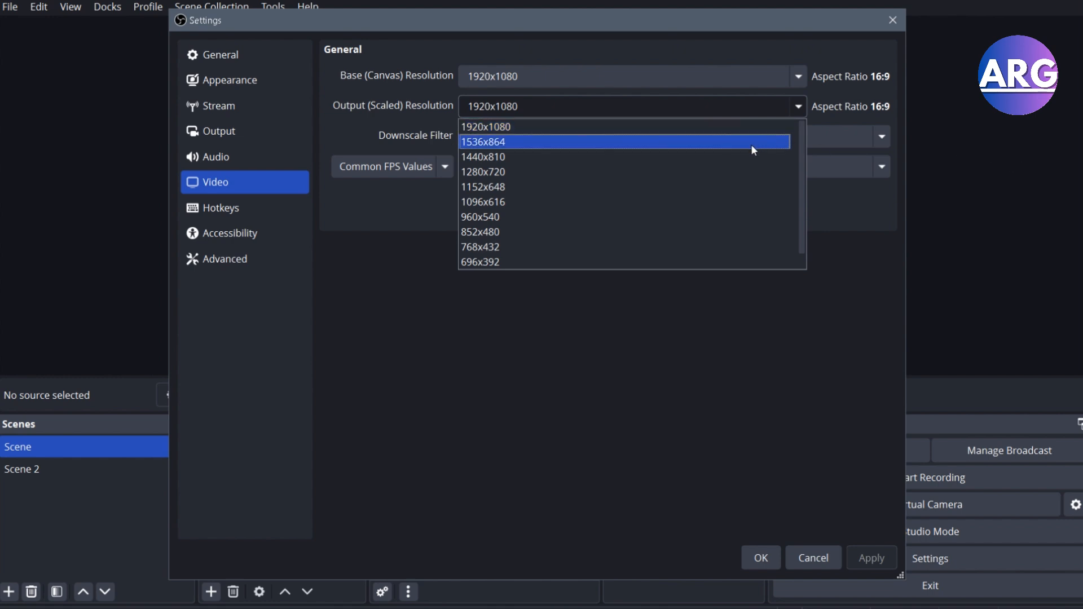
pyautogui.click(486, 127)
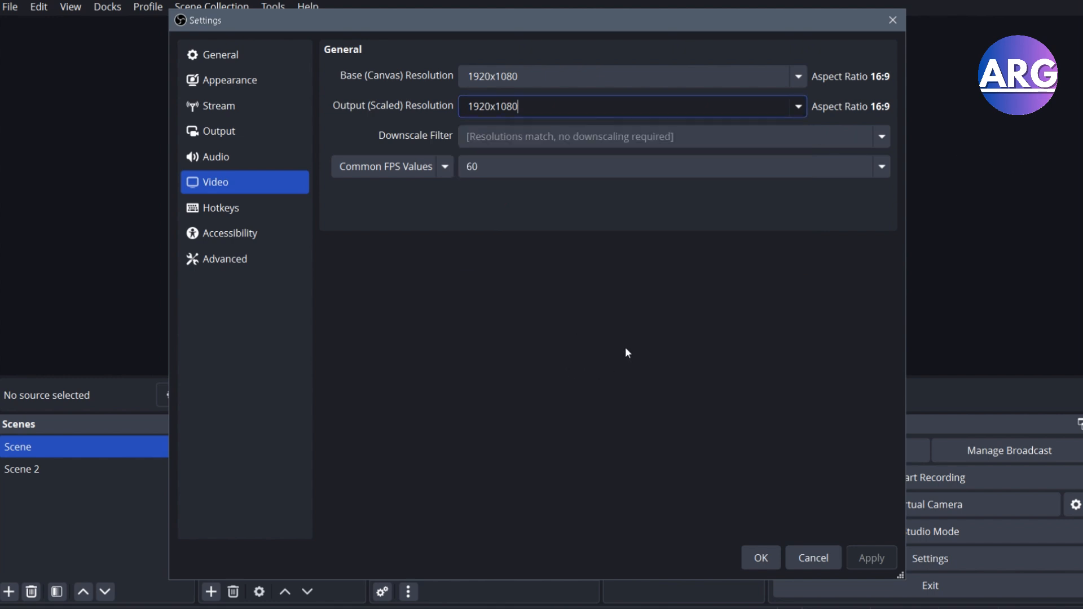